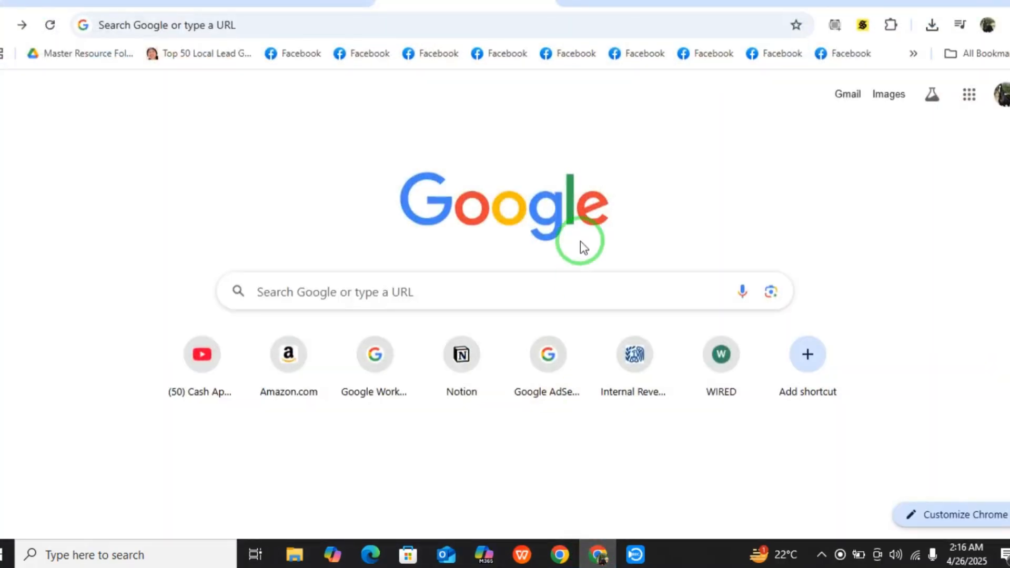
Navigate to taobao.com from the Google start page.
click(452, 291)
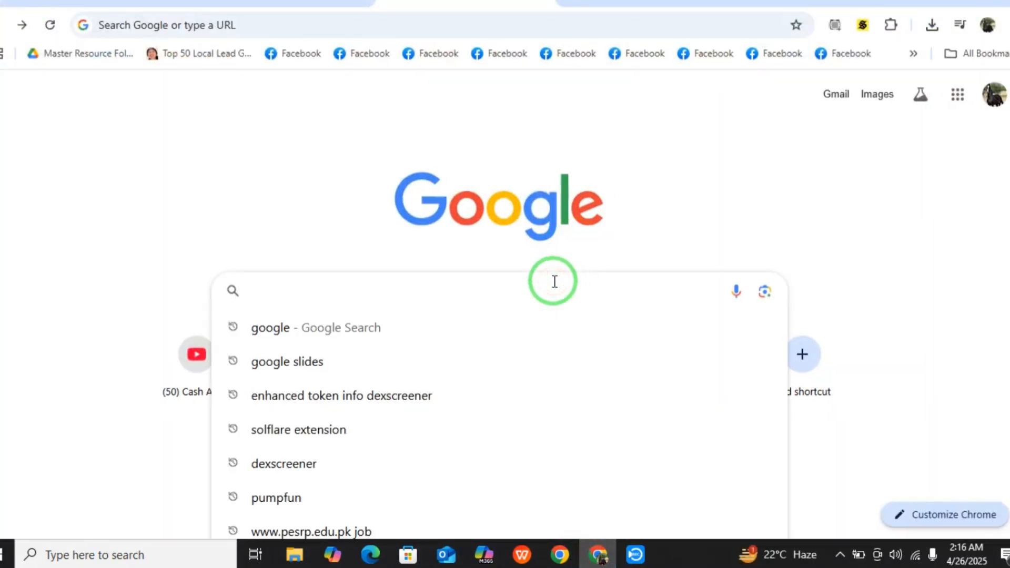
text(taobao.com)
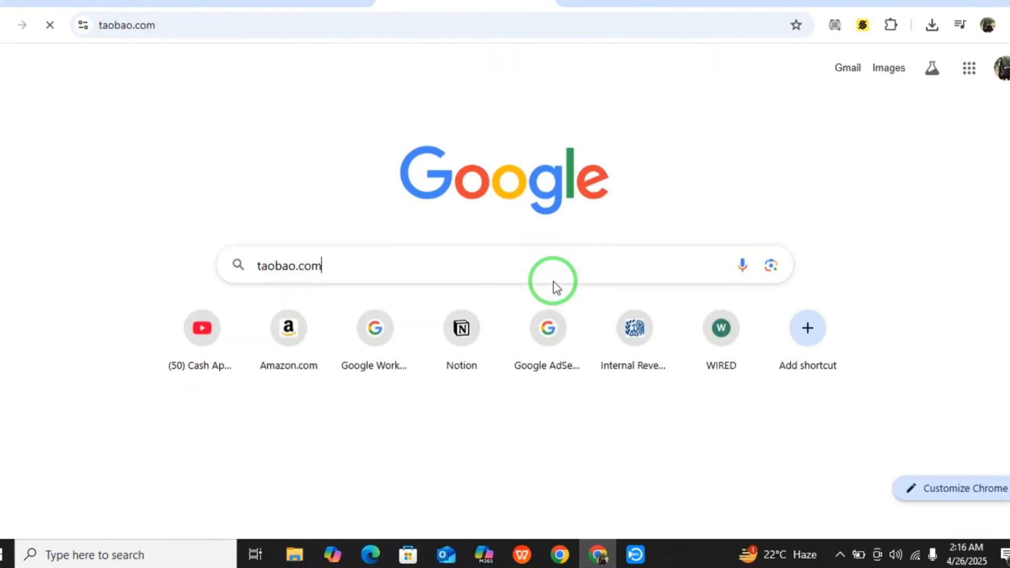
key(Return)
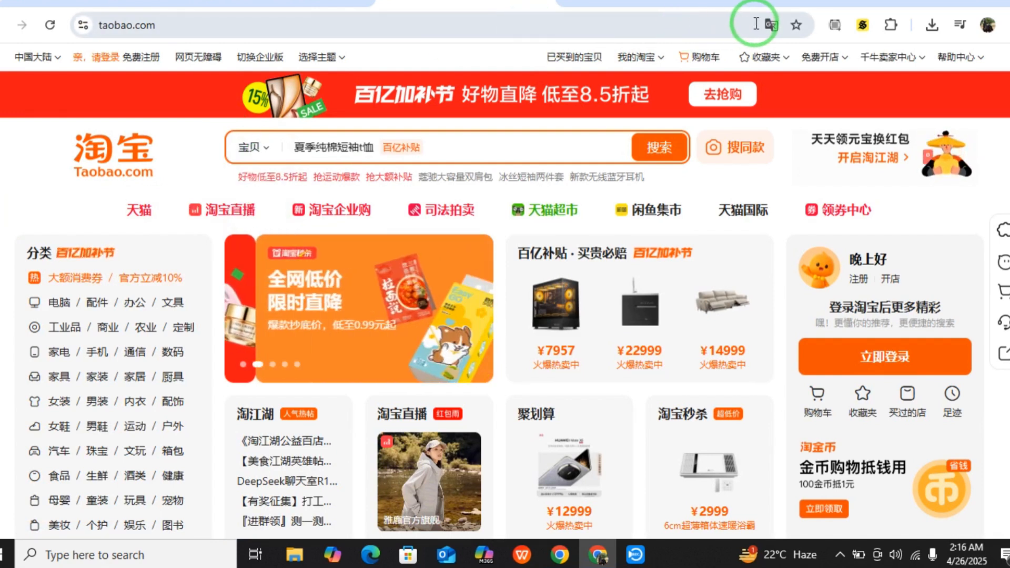
Translate the Chinese Taobao homepage into English with Chrome's translate popup.
click(770, 24)
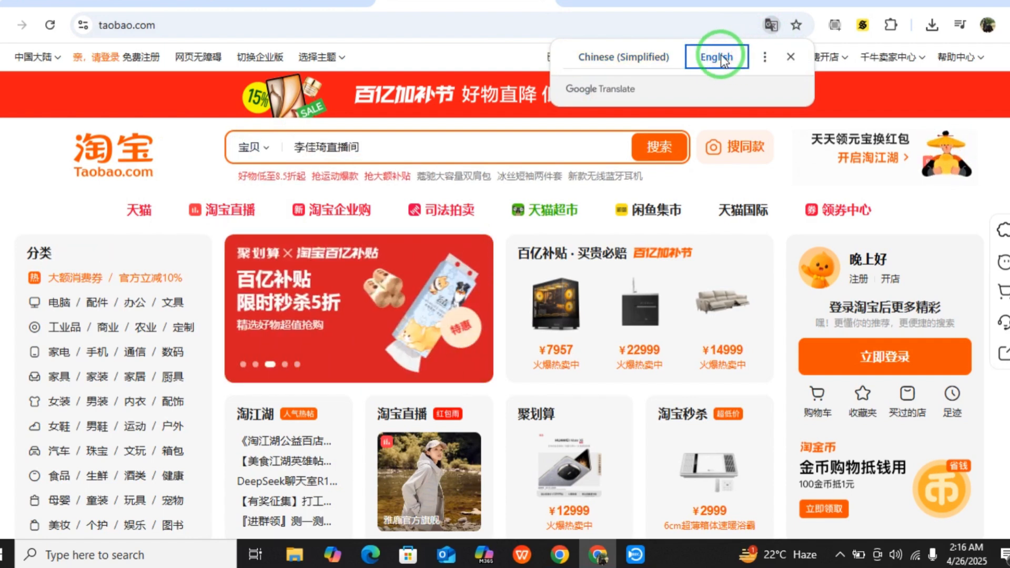
click(716, 57)
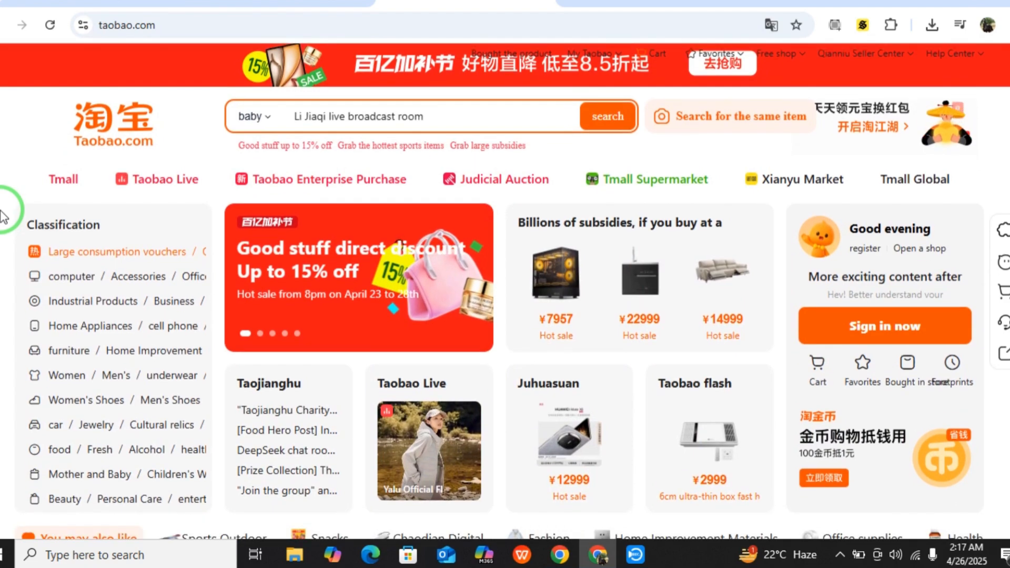
scroll(up, 3)
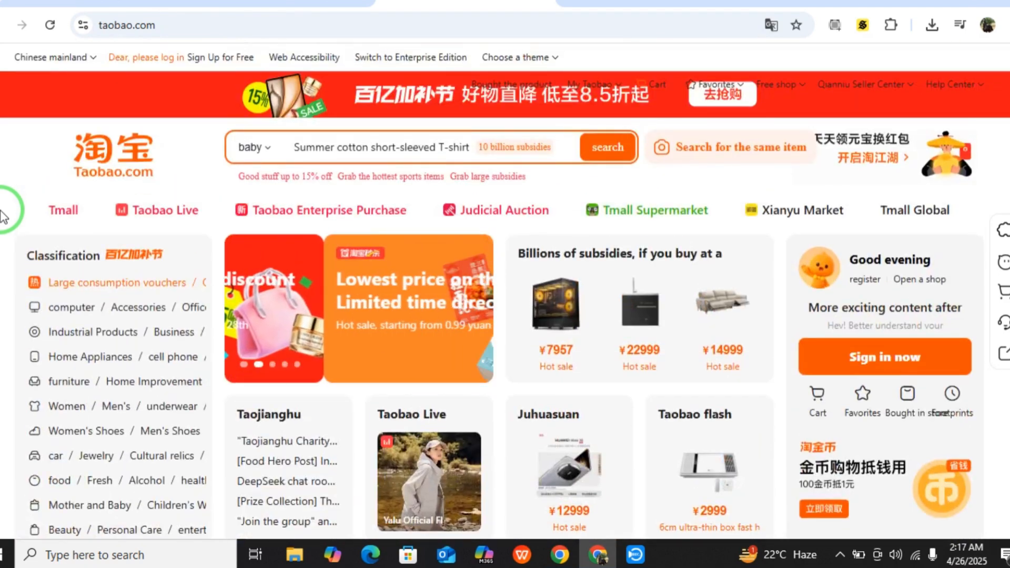
mouse_move(885, 357)
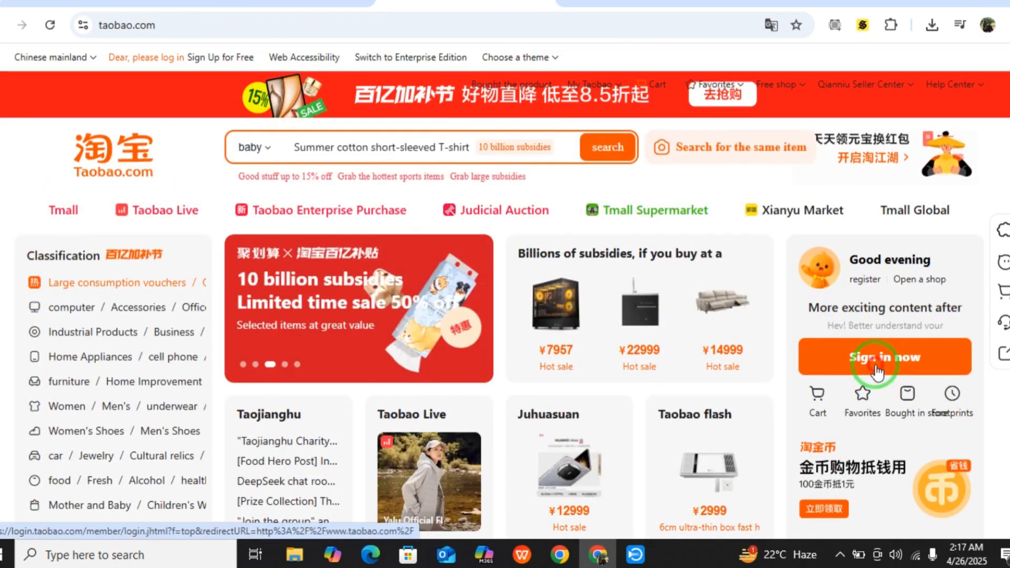
Go to the sign-in page, translate it to English, and start free user registration.
click(884, 357)
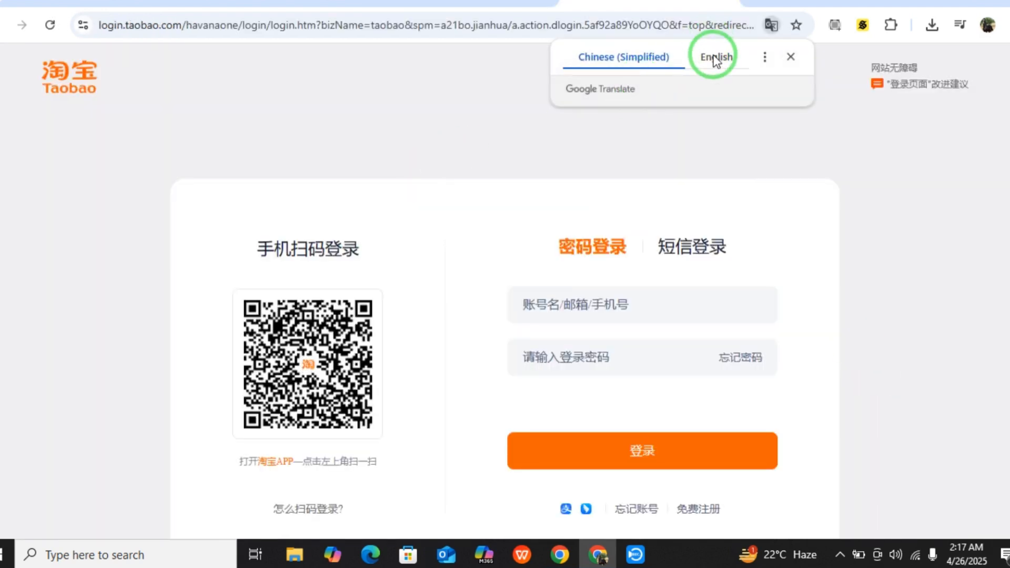
click(715, 57)
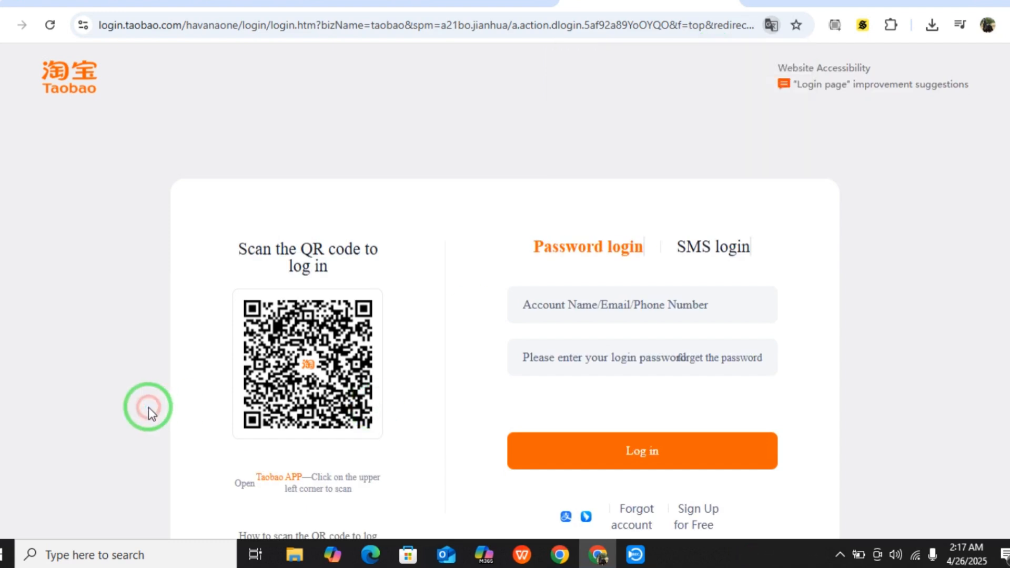
scroll(down, 3)
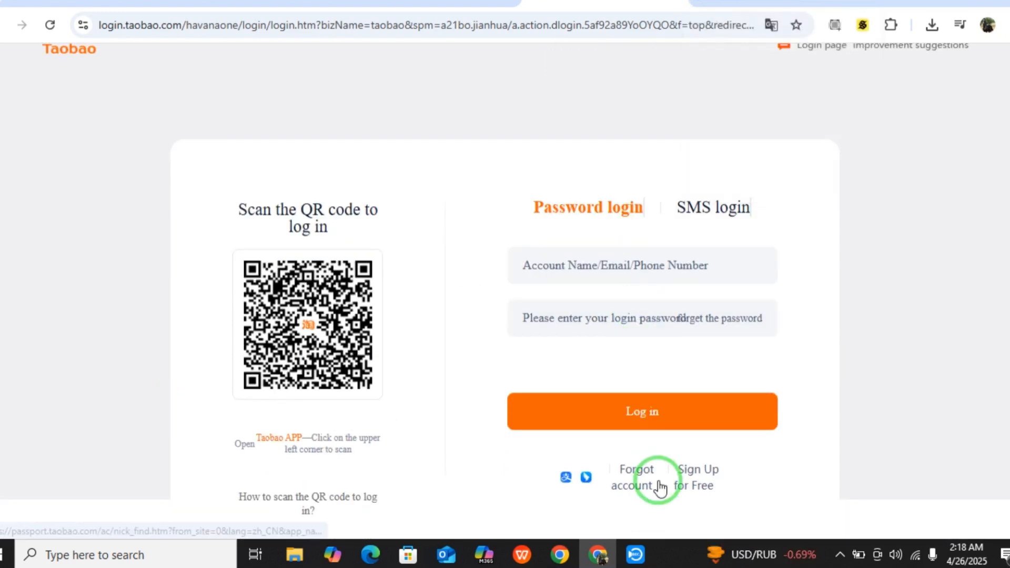
click(697, 477)
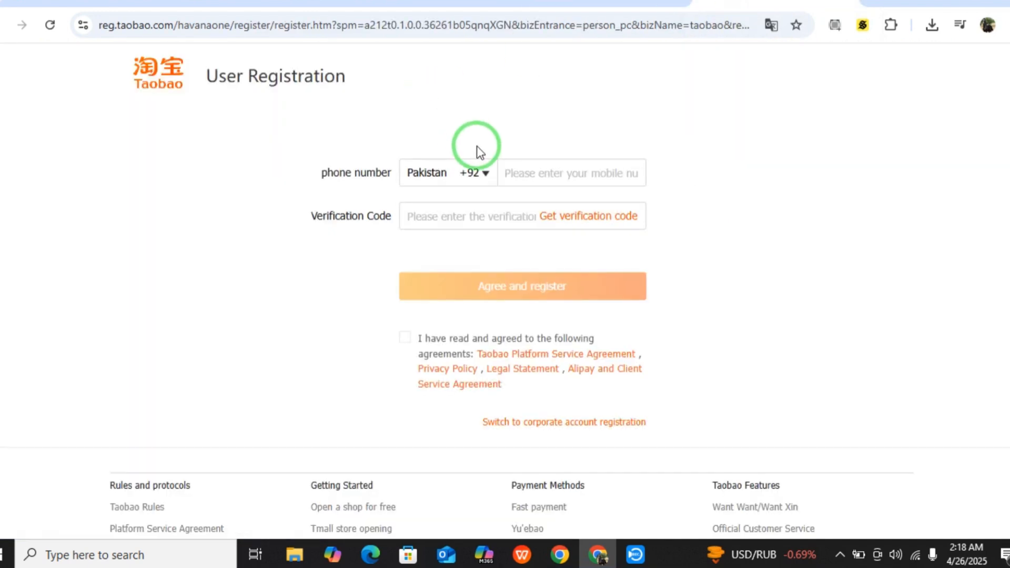
Choose Austria from the phone number's country code list.
click(449, 171)
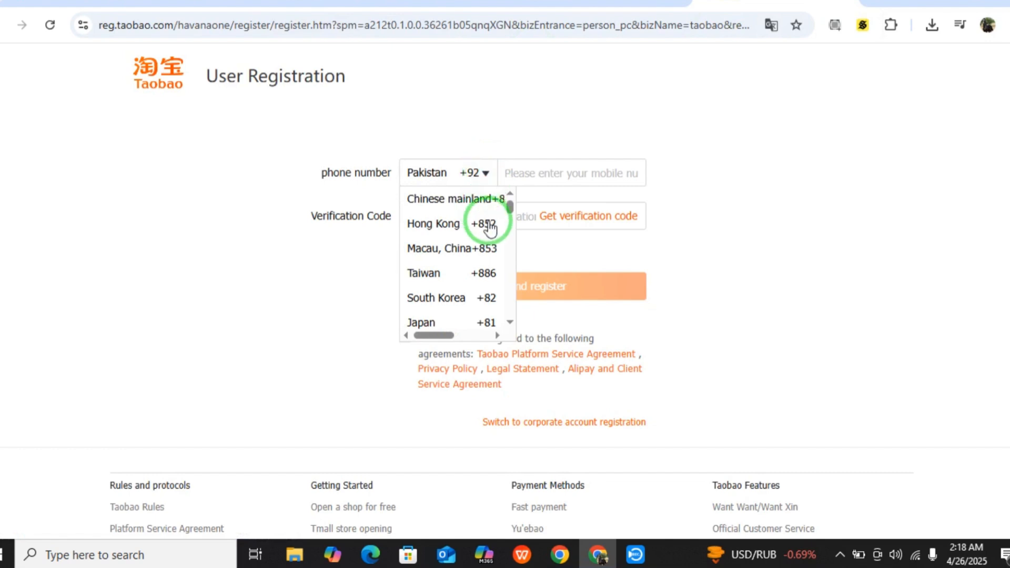
scroll(down, 3)
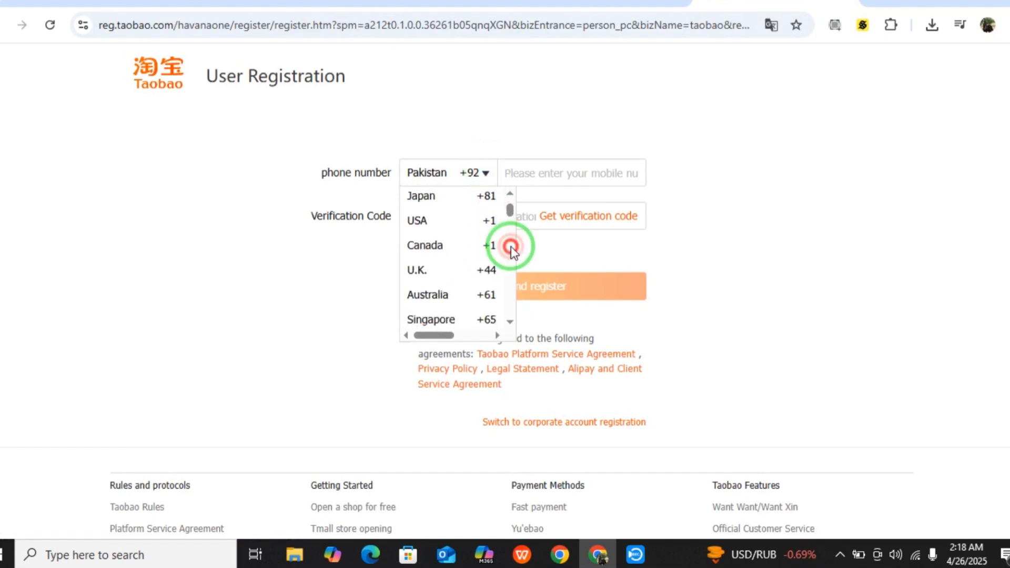
scroll(down, 3)
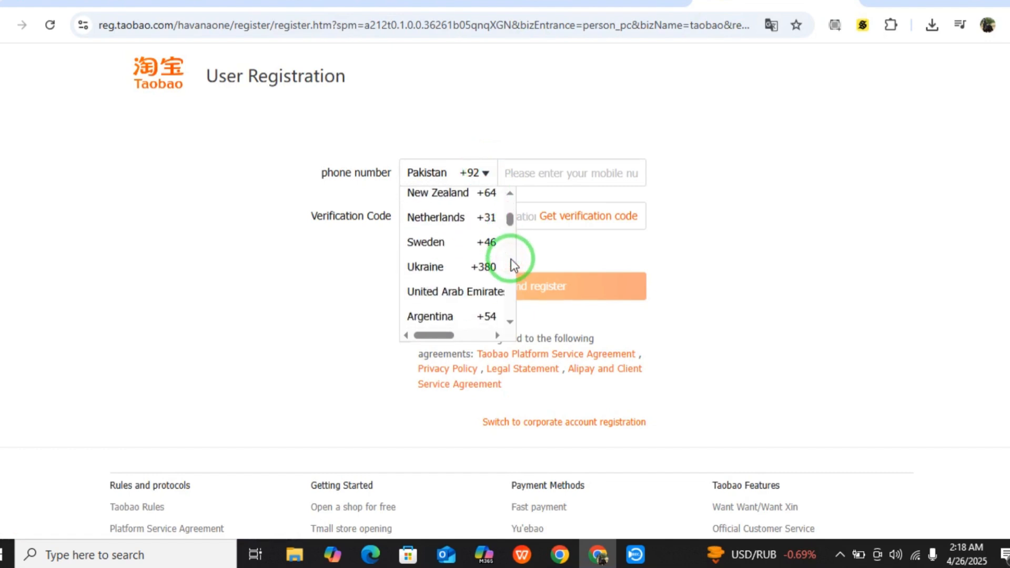
scroll(down, 3)
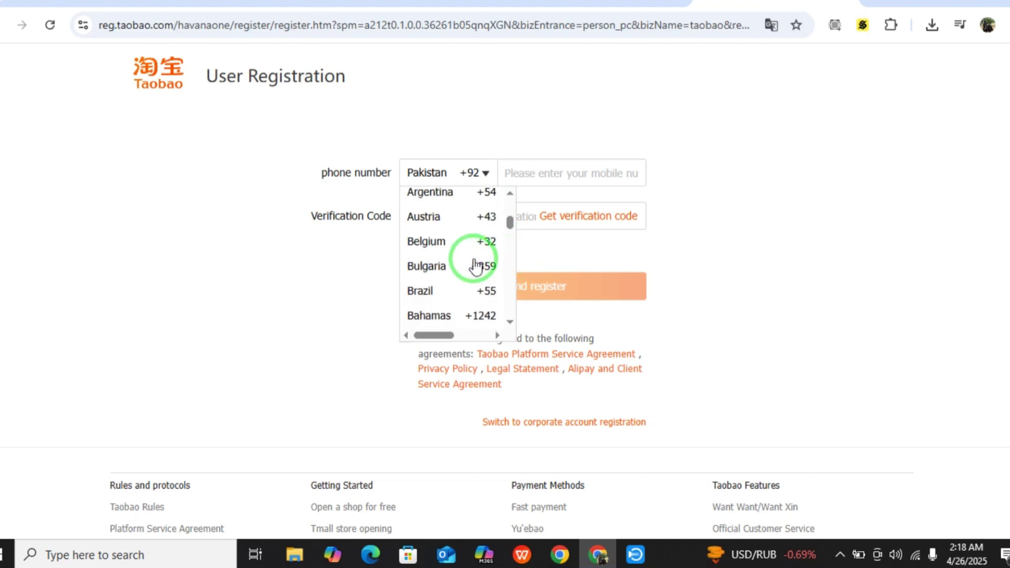
click(424, 216)
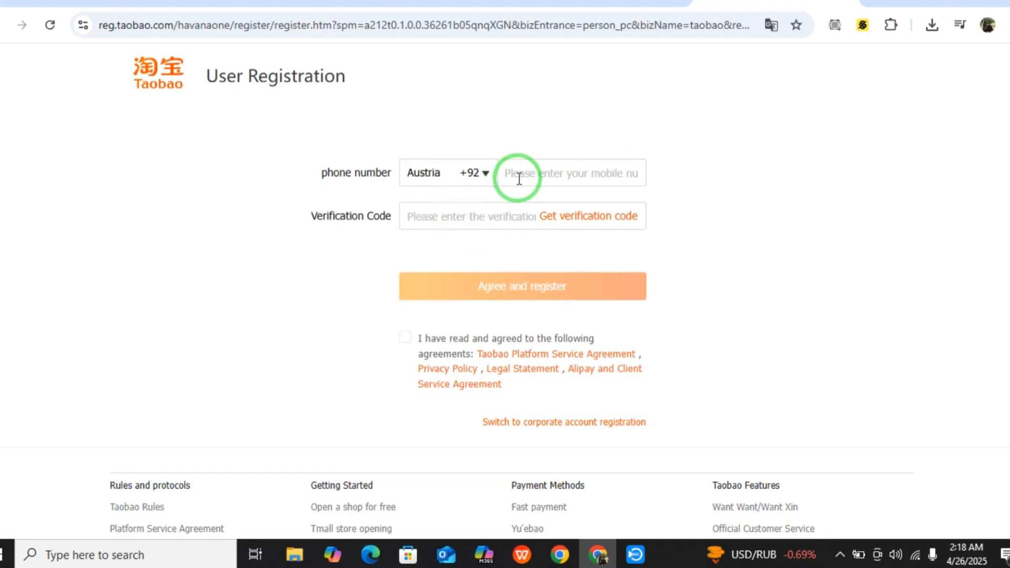
mouse_move(537, 188)
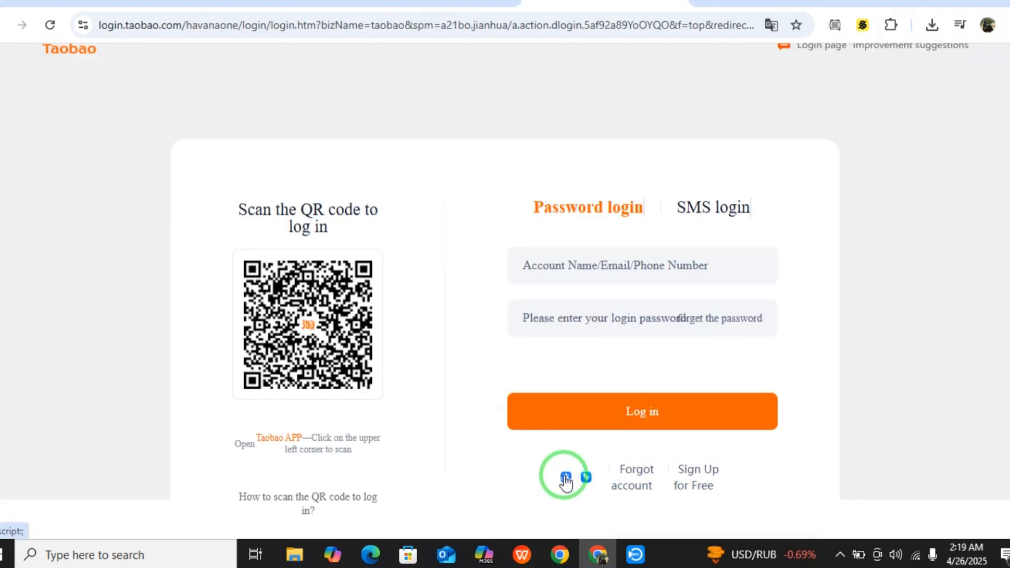
mouse_move(565, 478)
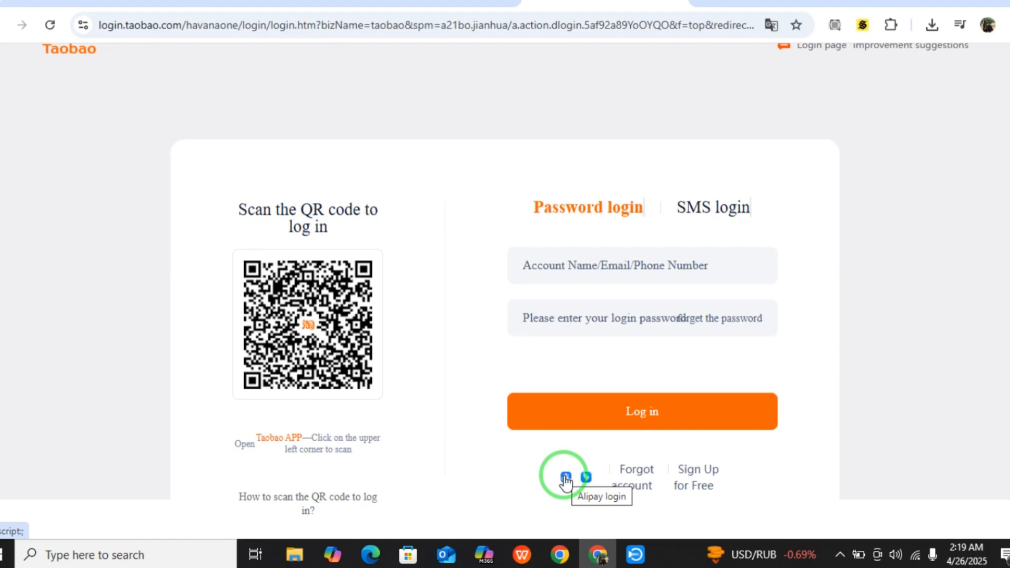
mouse_move(801, 482)
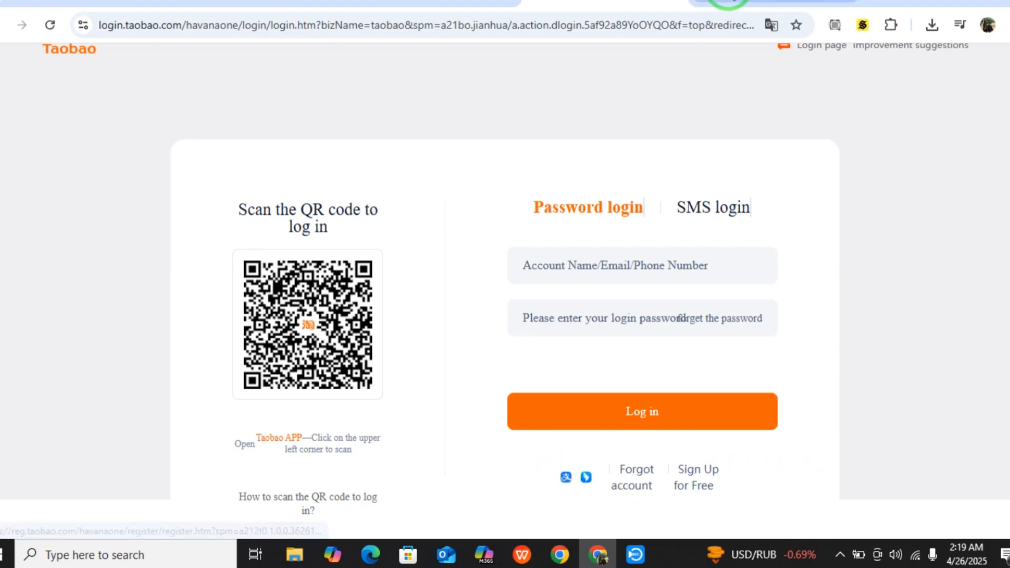
click(694, 478)
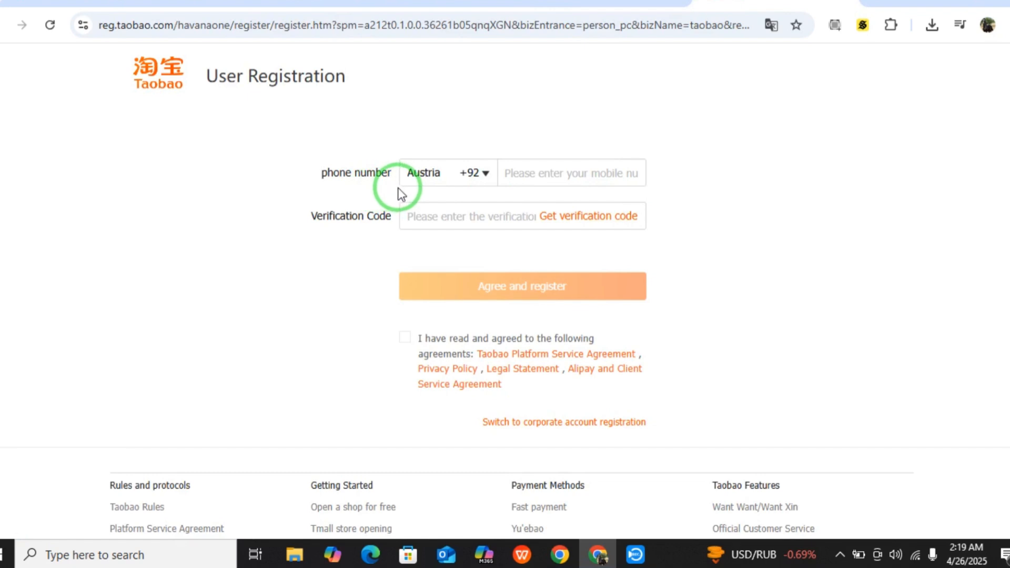
mouse_move(690, 194)
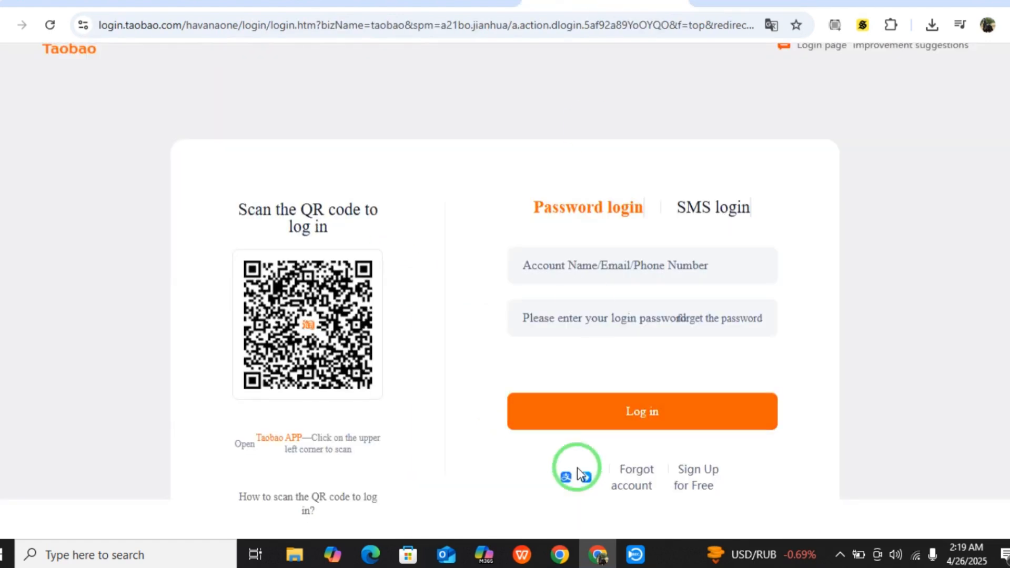
mouse_move(657, 249)
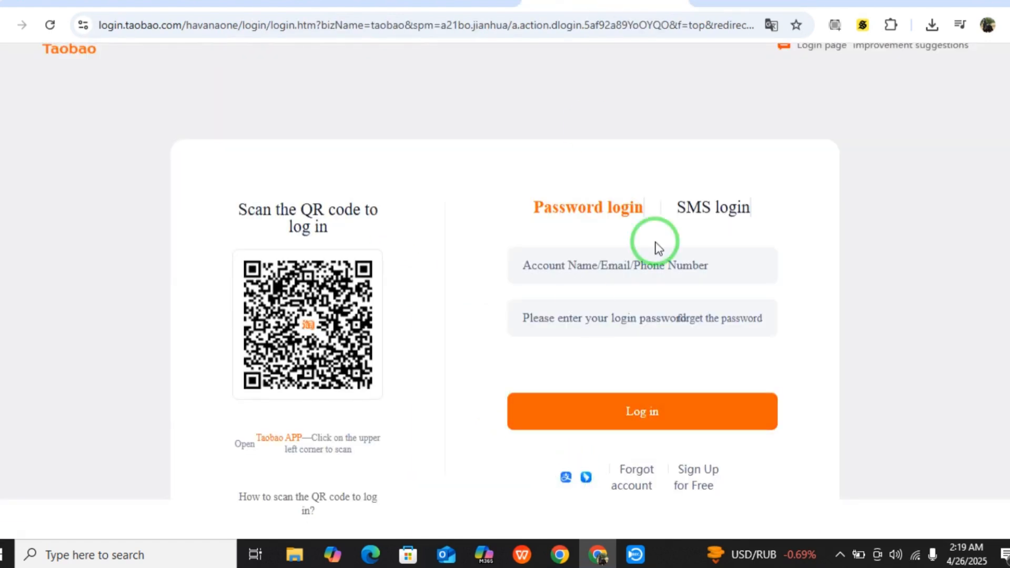